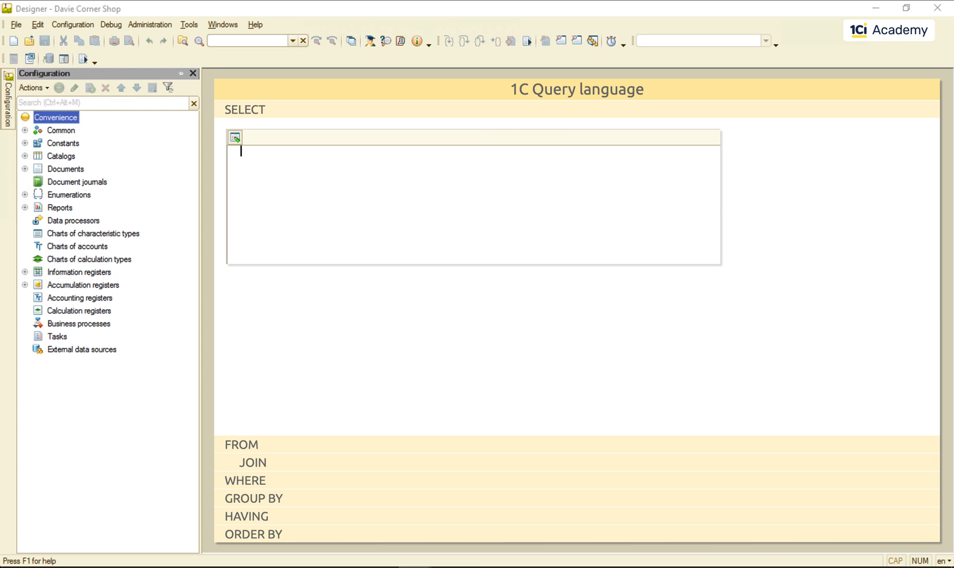
Write SELECT with SalesProducts.Product AS Product, Quantity, and LineTotal AS Price
{"action": "type", "text": "SELECT"}
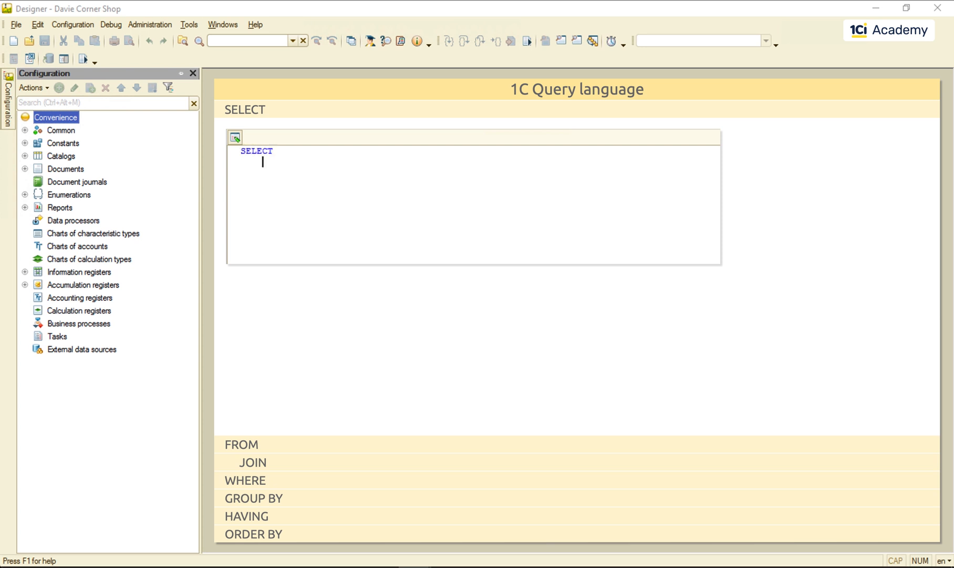
{"action": "type", "text": "SalesProducts.Product AS Product"}
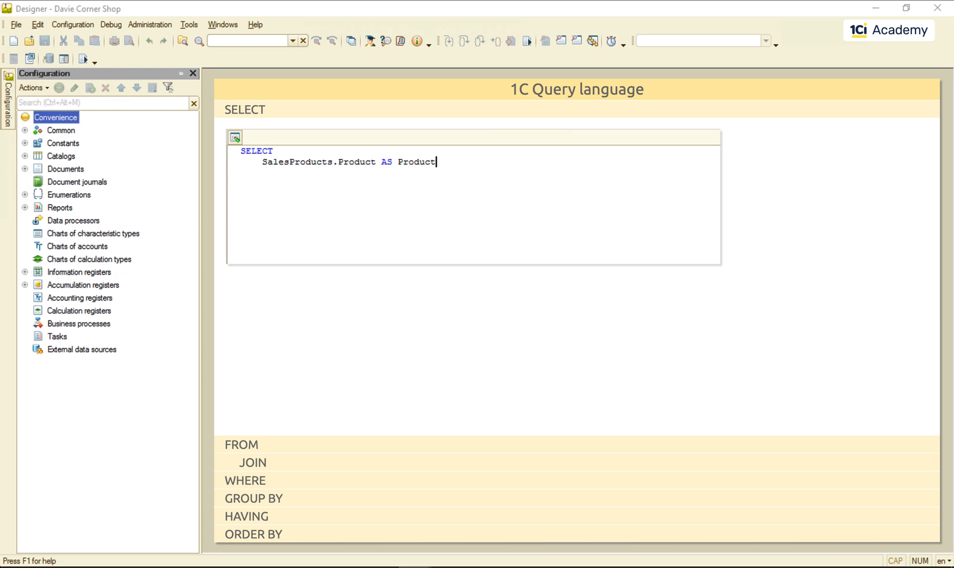
{"action": "type", "text": ","}
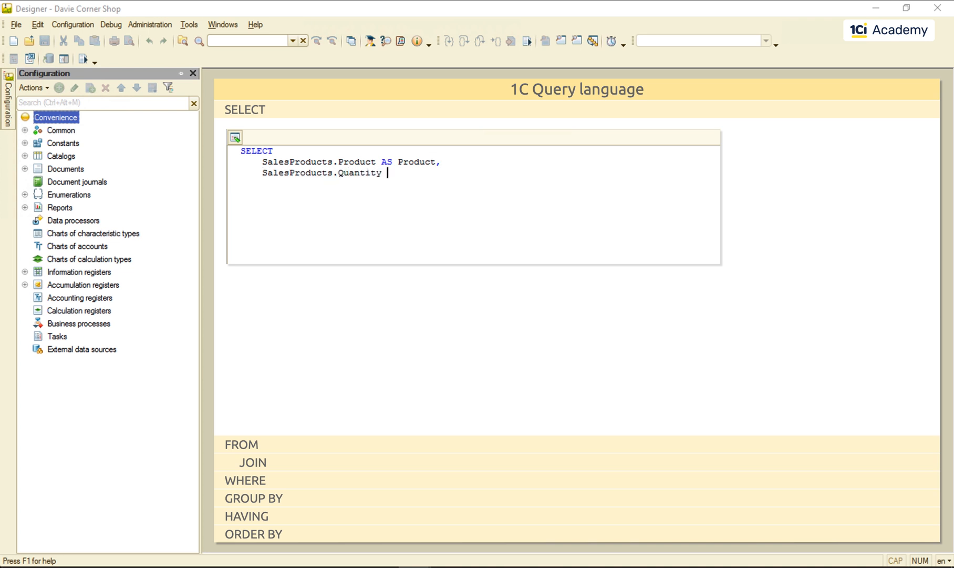
{"action": "type", "text": "AS Quantity,"}
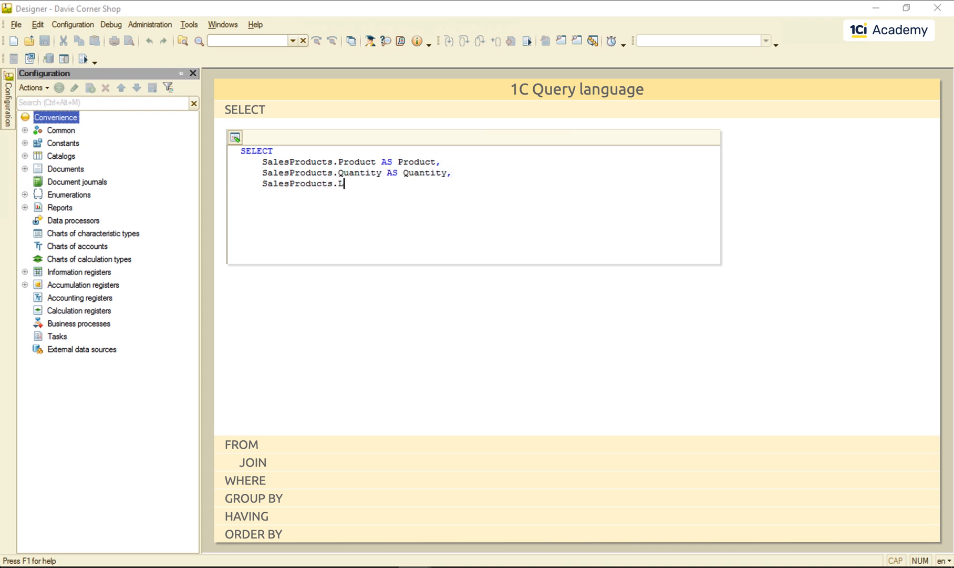
{"action": "type", "text": "ineTotal AS Price"}
{"action": "type", "text": "FROM Document"}
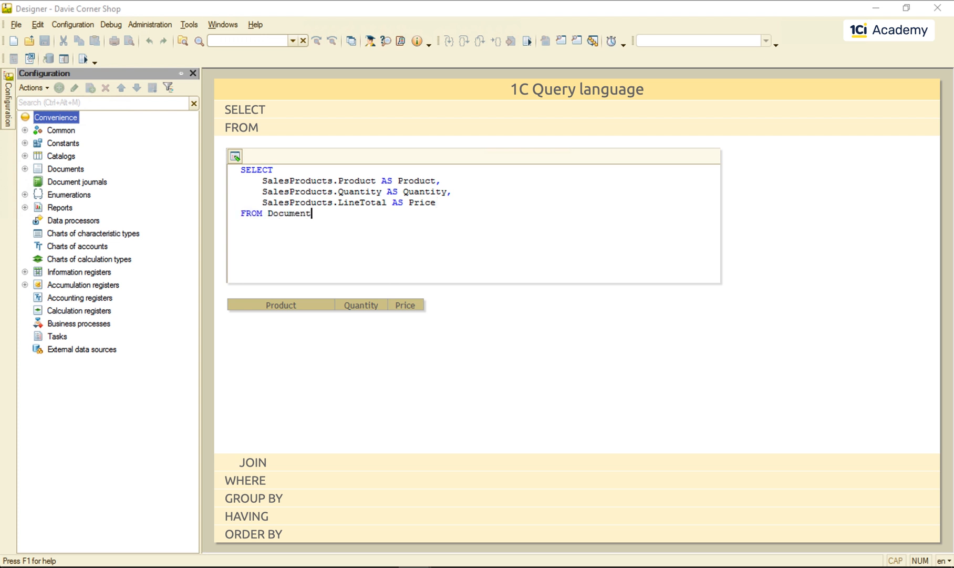
Complete FROM Document.Sales.Products AS SalesProducts as the query source
{"action": "type", "text": ".Sales.Products AS SalesProducts"}
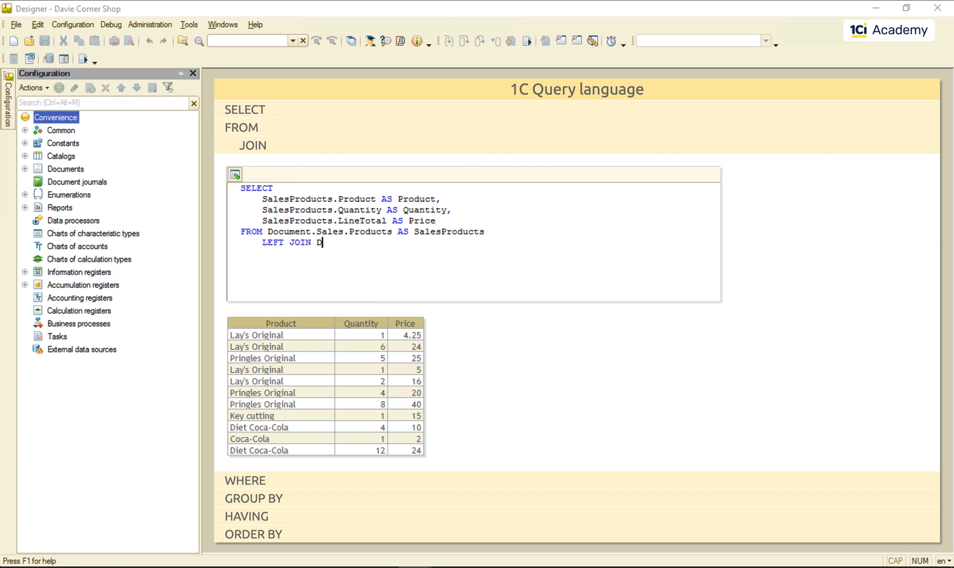
Join Document.Sales AS Sales on Ref and select Sales.Number AS Document
{"action": "type", "text": "ocument.Sales AS Sales"}
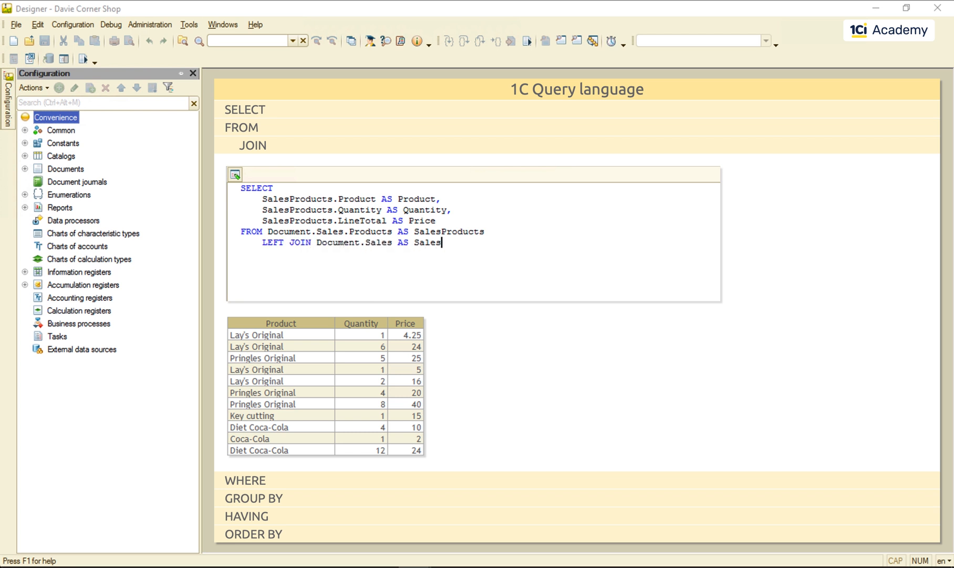
{"action": "type", "text": "ON Sales.Ref = SalesProducts"}
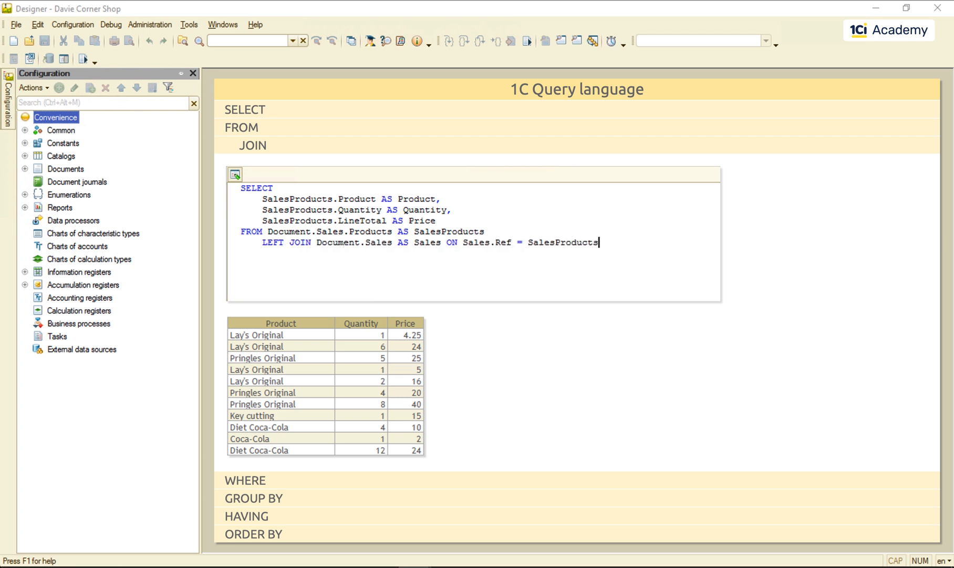
{"action": "type", "text": ".Ref"}
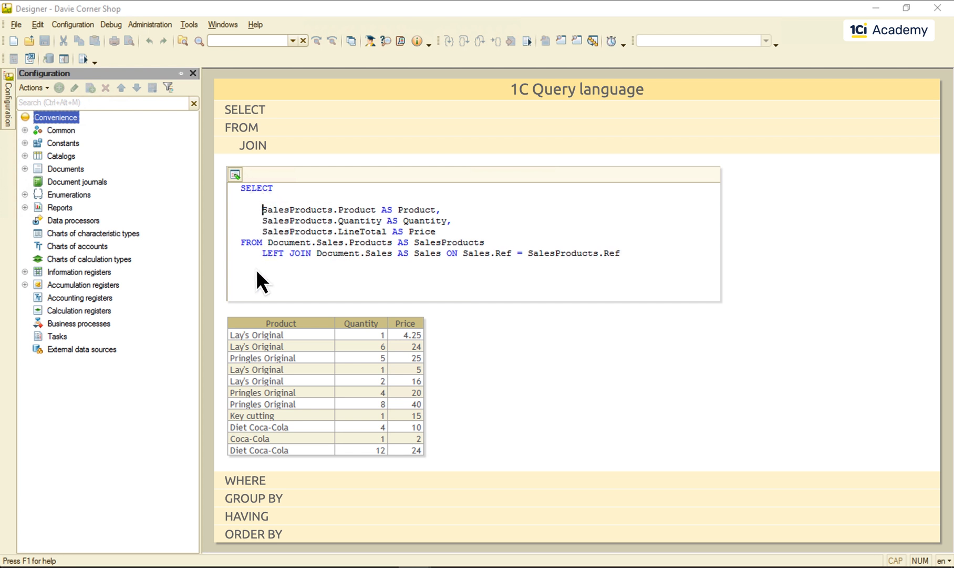
{"action": "type", "text": "Sales.Number AS Document,"}
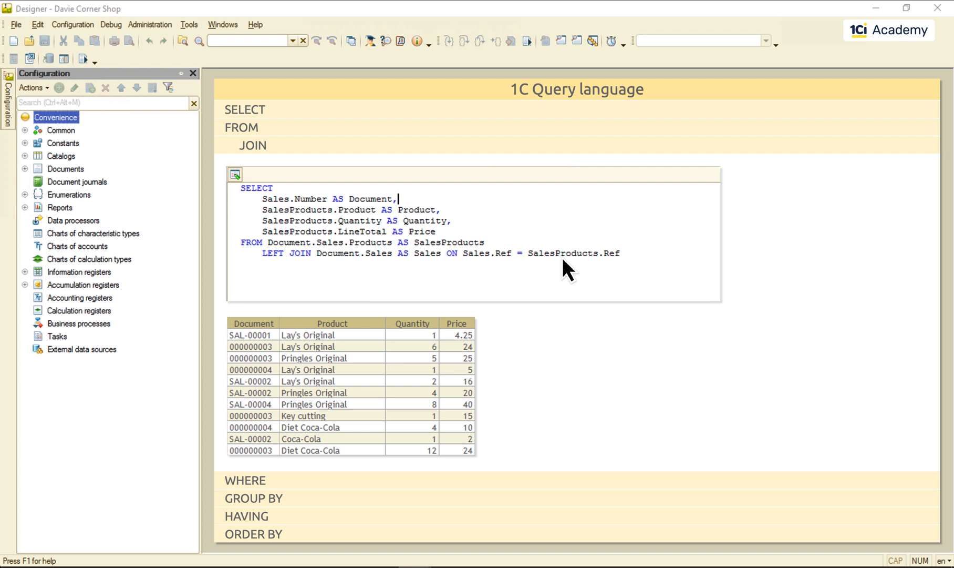
LEFT JOIN Catalog.Products AS Prod on Ref and select Prod.ProductType AS ProductType
{"action": "type", "text": "LEFT JO"}
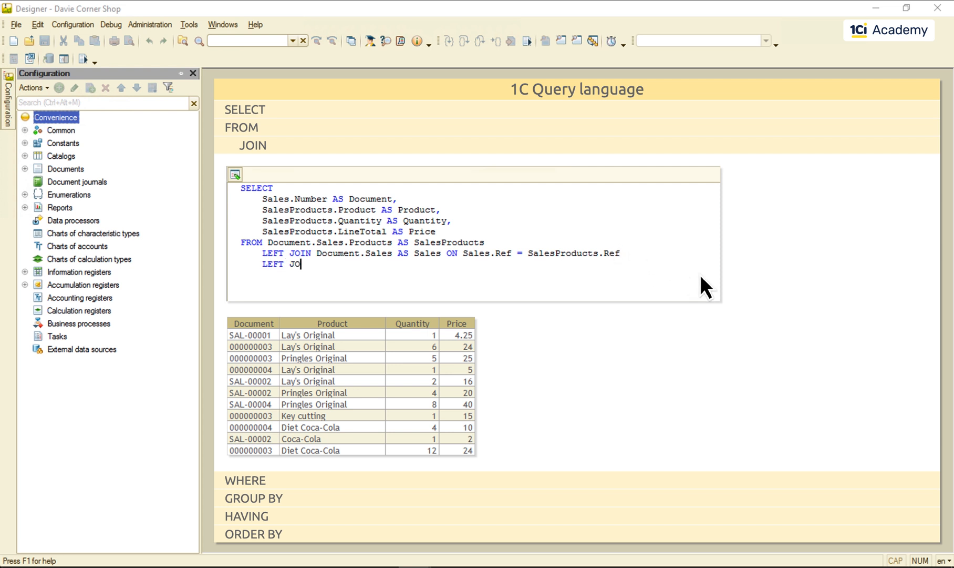
{"action": "type", "text": "IN Catalog.Products AS Prod"}
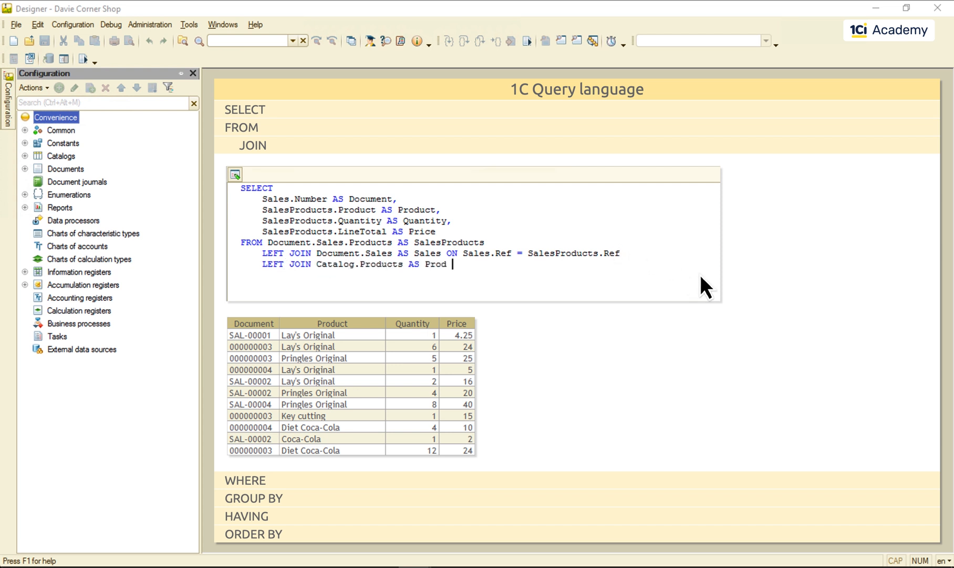
{"action": "type", "text": "ON Prod.Ref = SalesProducts.Product"}
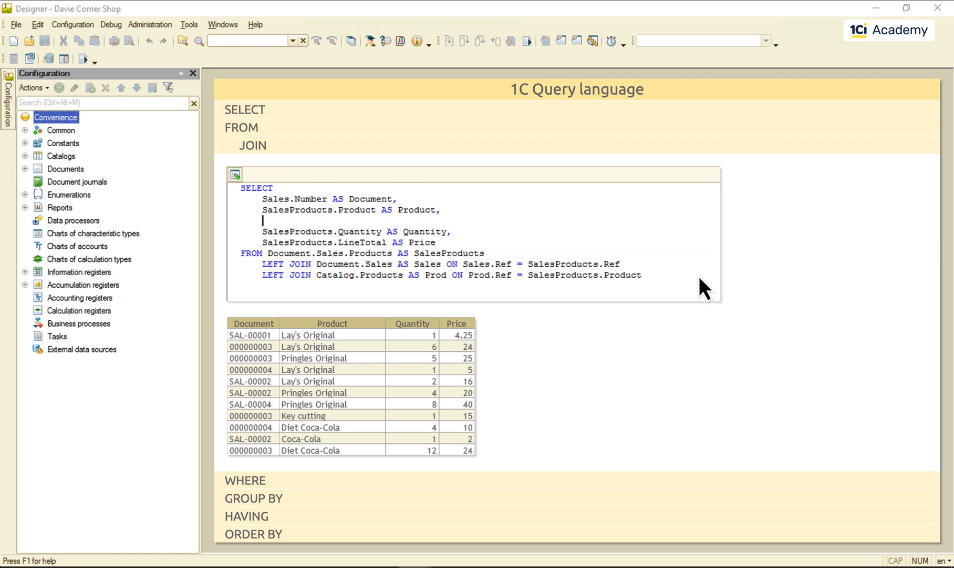
{"action": "type", "text": "Prod.ProductType AS P"}
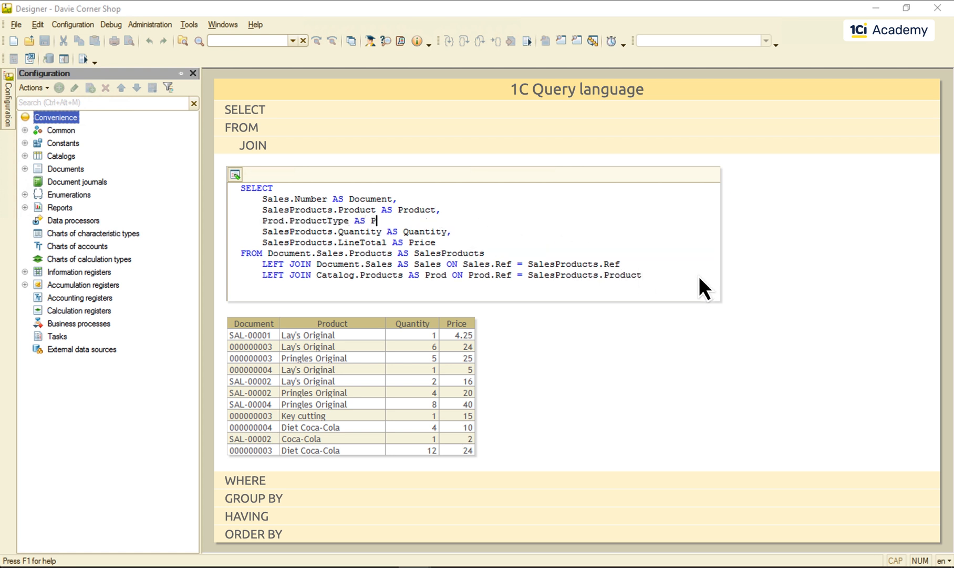
{"action": "type", "text": "roductType,"}
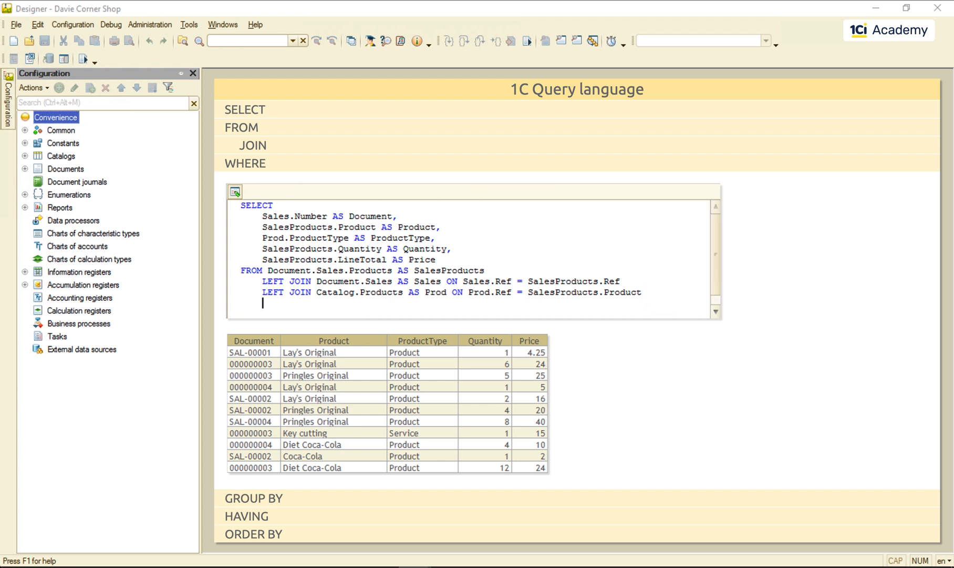
Add WHERE Prod.ProductType <> VALUE(Enum.ProductTypes.Service) to exclude services
{"action": "type", "text": "WHERE Prod.ProductType <> V"}
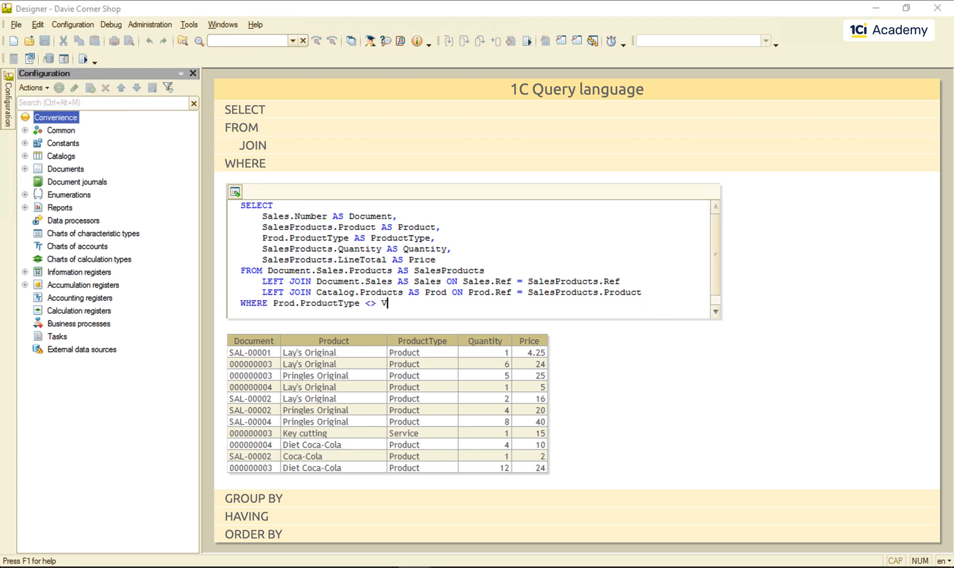
{"action": "type", "text": "ALUE(Enum.ProductTypes.Service"}
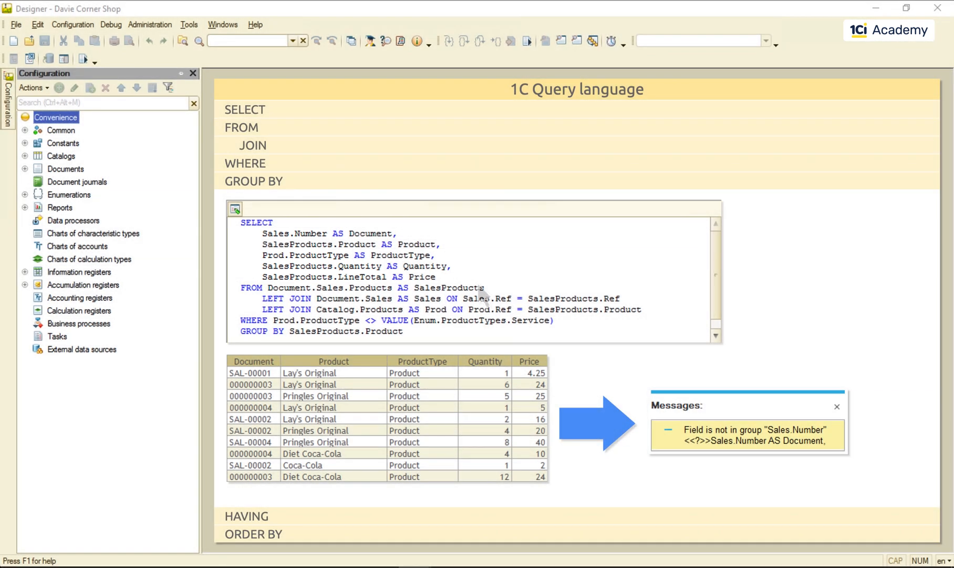
Open the Help menu after the 'Field is not in group' error on Sales.Number
{"action": "left_click", "coordinate": [255, 24]}
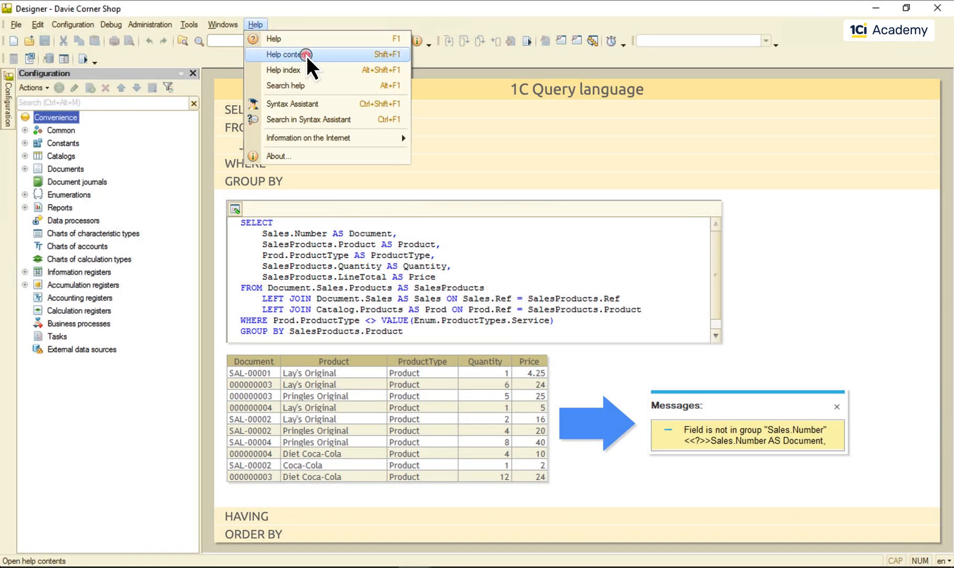
Navigate Help contents to Working with Queries > Query text syntax > Using expressions > Aggregate functions
{"action": "left_click", "coordinate": [292, 53]}
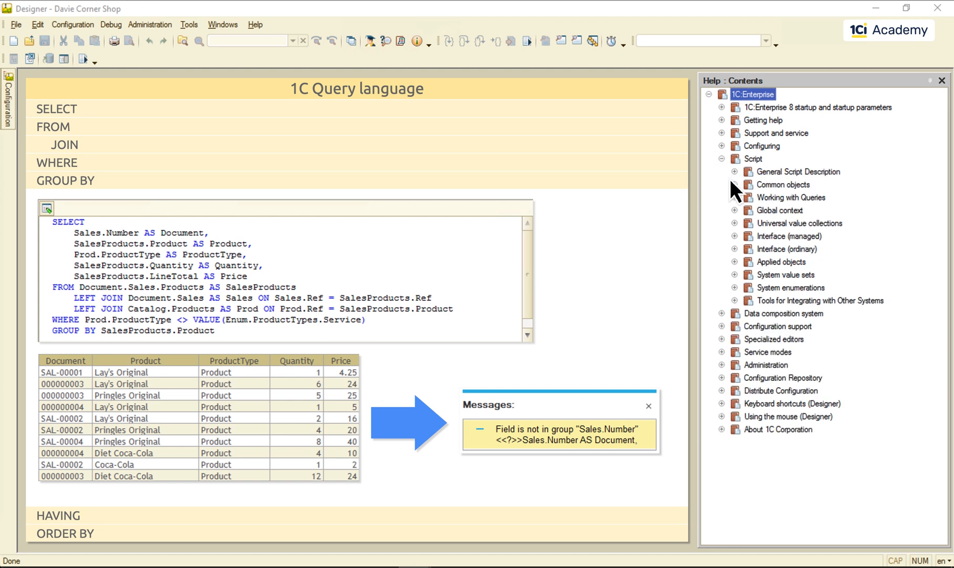
{"action": "left_click", "coordinate": [735, 197]}
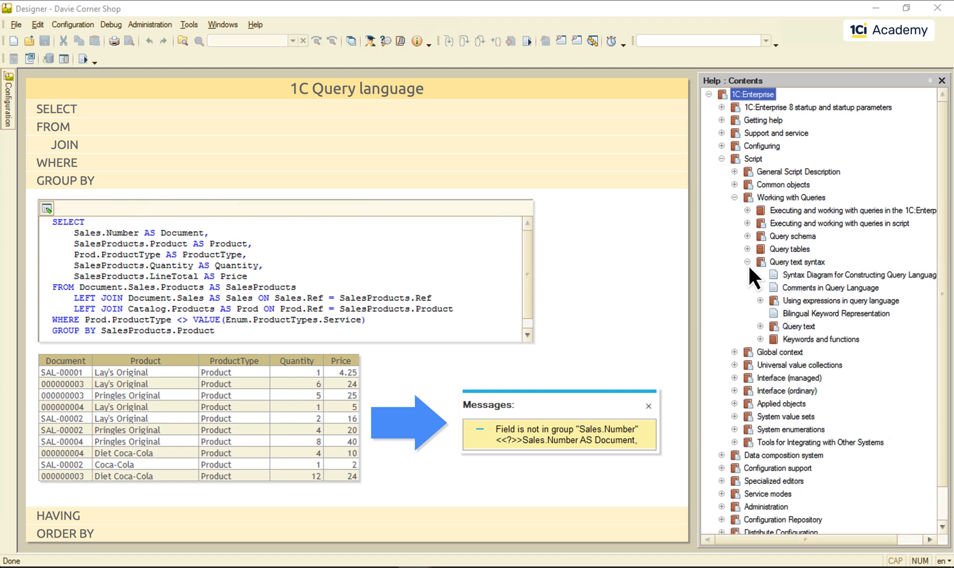
{"action": "left_click", "coordinate": [760, 299]}
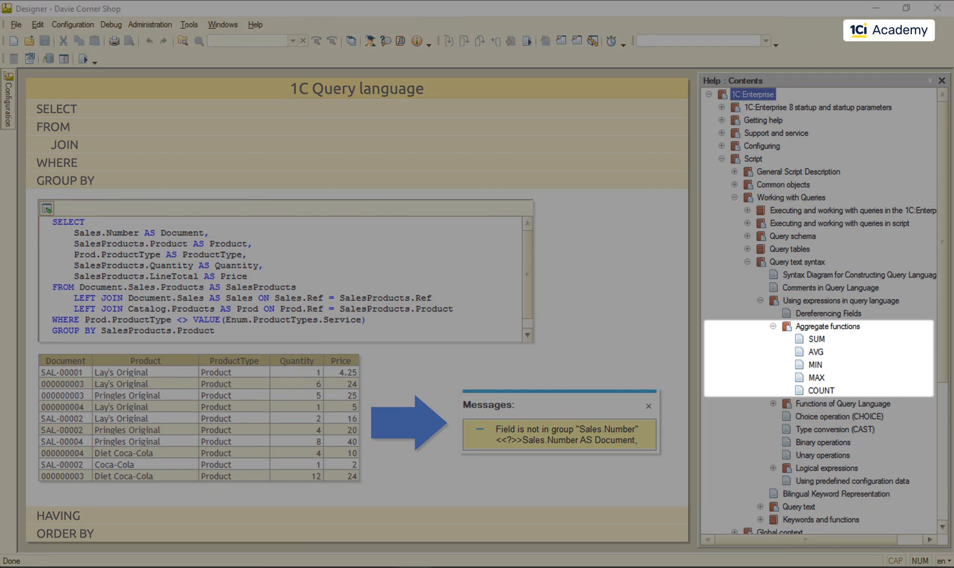
{"action": "left_click", "coordinate": [816, 351]}
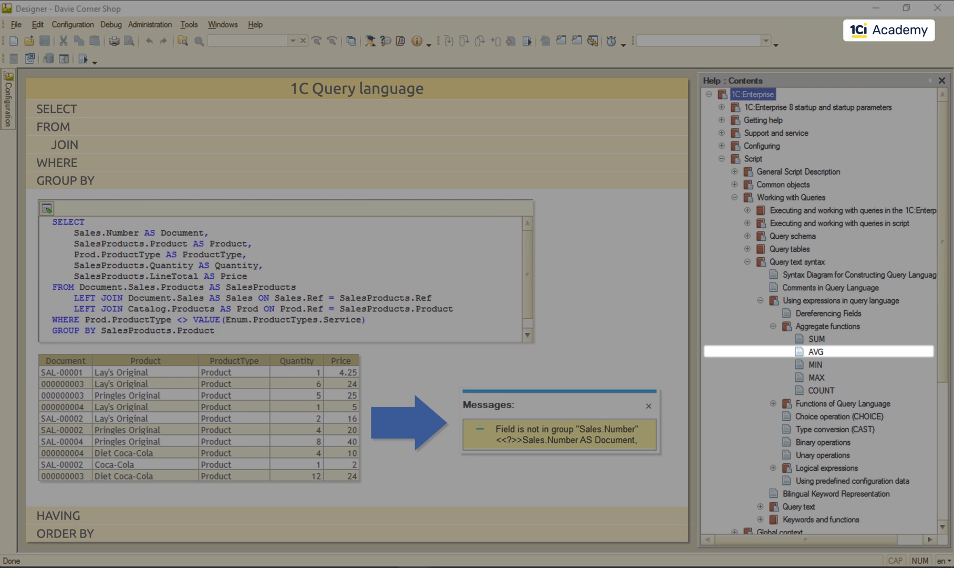
{"action": "left_click", "coordinate": [816, 364]}
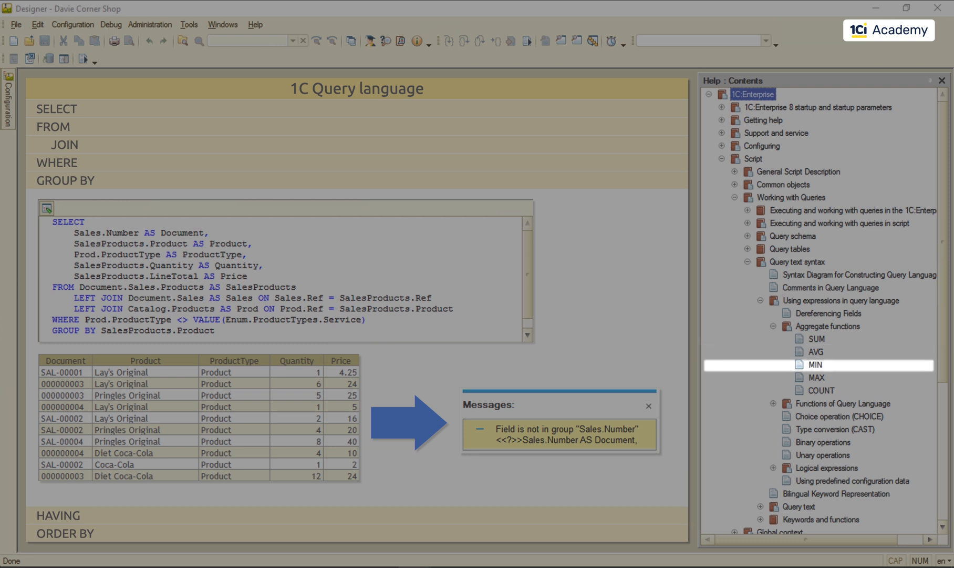
{"action": "left_click", "coordinate": [820, 390]}
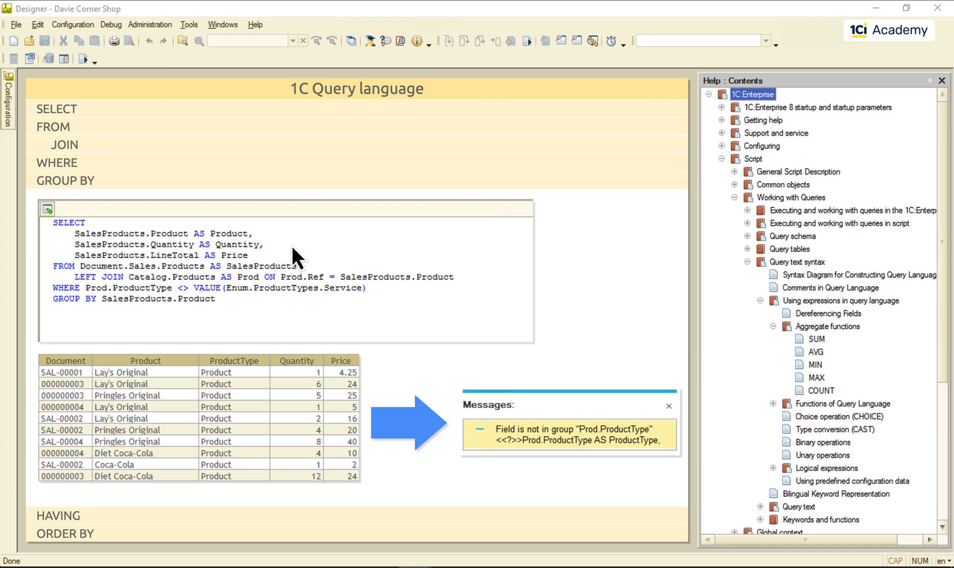
Wrap Quantity and LineTotal in SUM() so the grouped query totals per product
{"action": "type", "text": "SUM("}
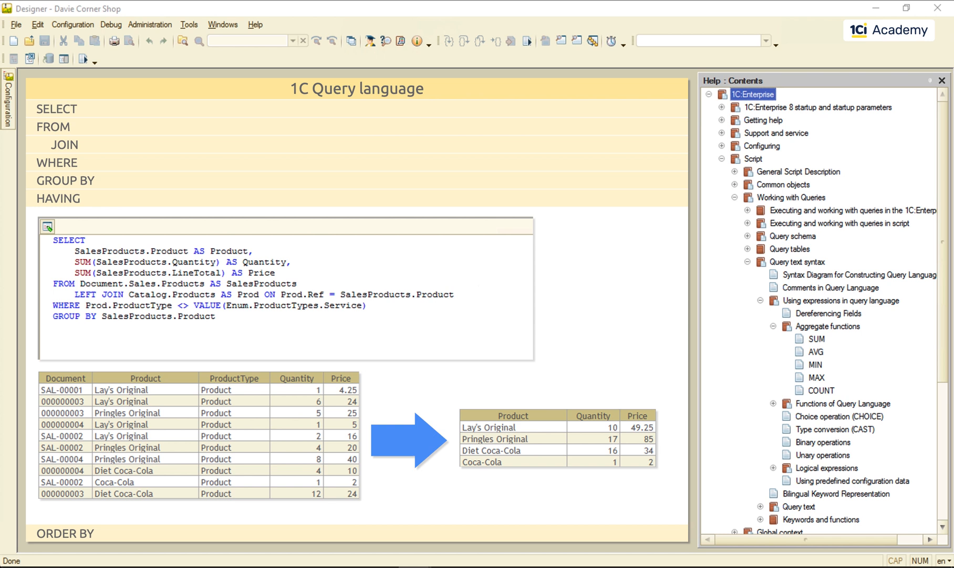
Add HAVING SUM(SalesProducts.LineTotal) > 40 after GROUP BY
{"action": "type", "text": "HAVING SUM(SalesProducts.LineTotal"}
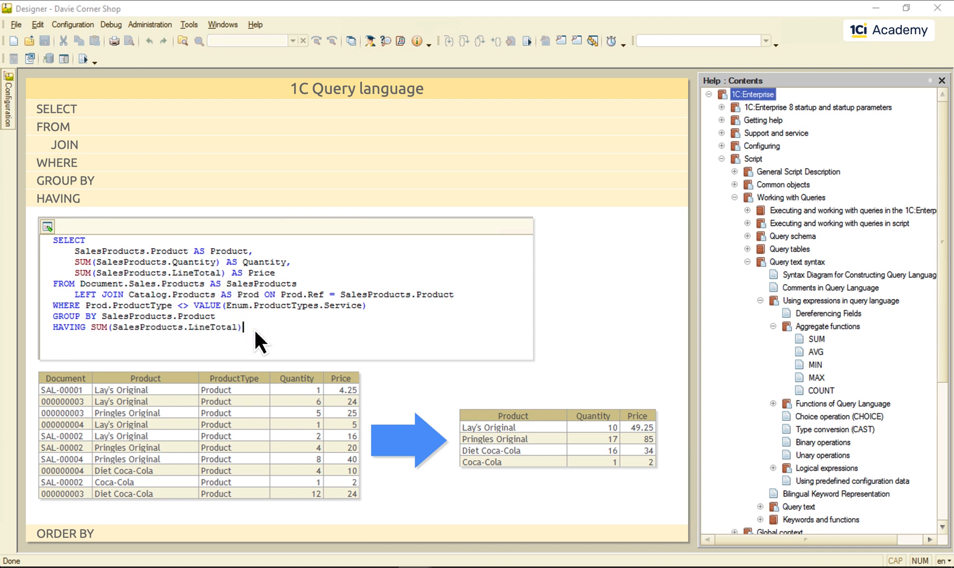
{"action": "type", "text": "> 40"}
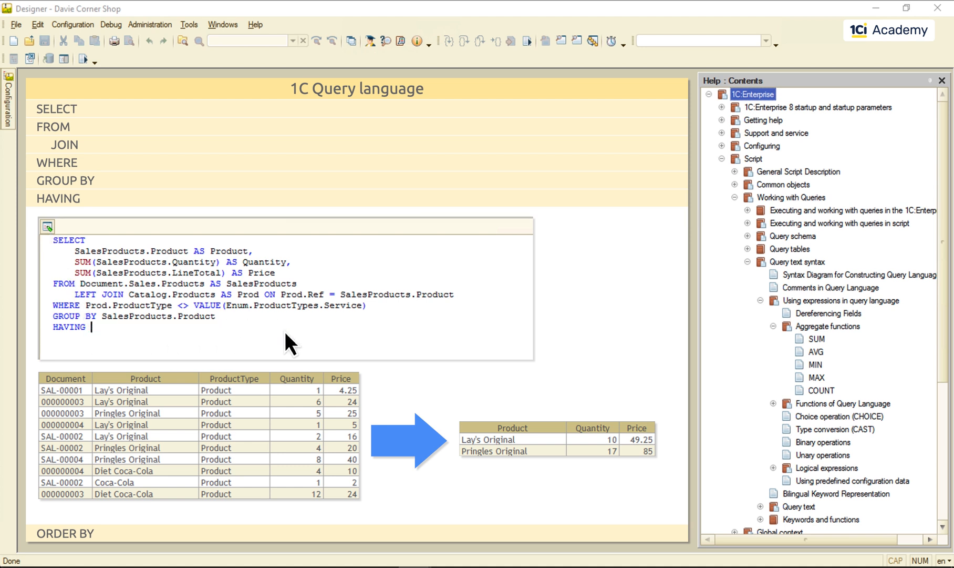
{"action": "mouse_move", "coordinate": [146, 286]}
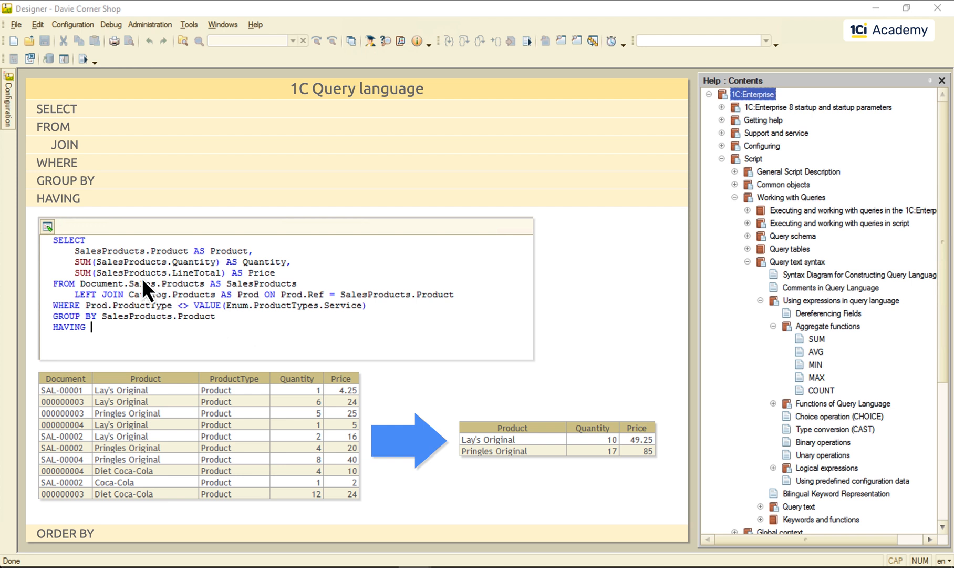
Change HAVING to SalesProducts.Product.Description LIKE "%Coca%"
{"action": "double_click", "coordinate": [130, 250]}
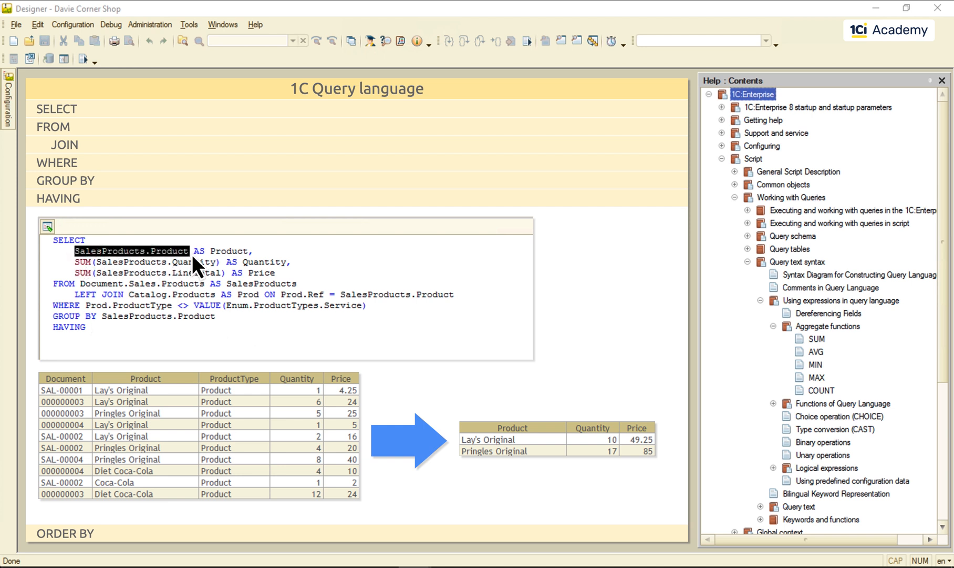
{"action": "type", "text": "SalesProducts.Product.Descr"}
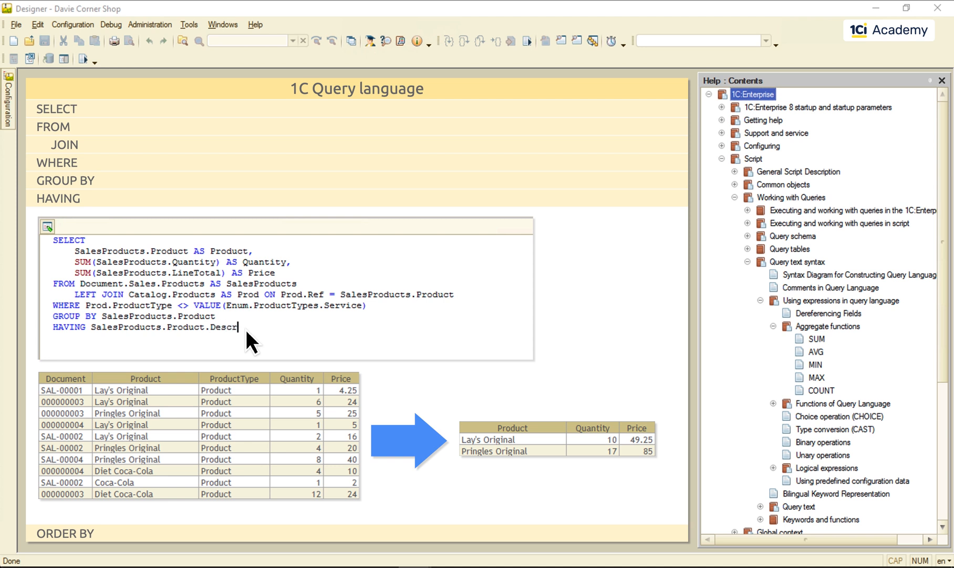
{"action": "type", "text": "iption LIKE \"%Coca%\""}
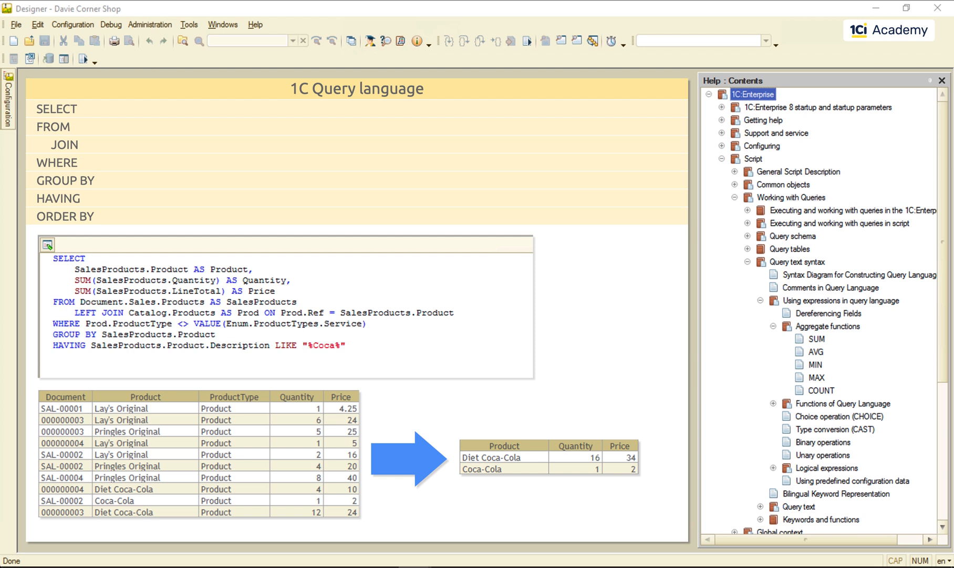
Add ORDER BY Price and run the query so Coca-Cola lists before Diet Coca-Cola
{"action": "type", "text": "ORDER BY Price"}
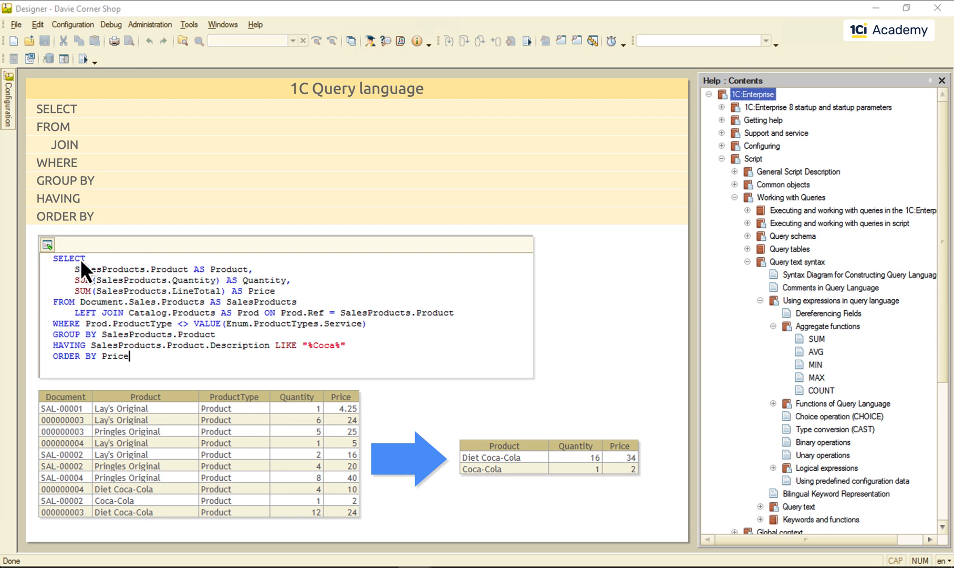
{"action": "left_click", "coordinate": [620, 445]}
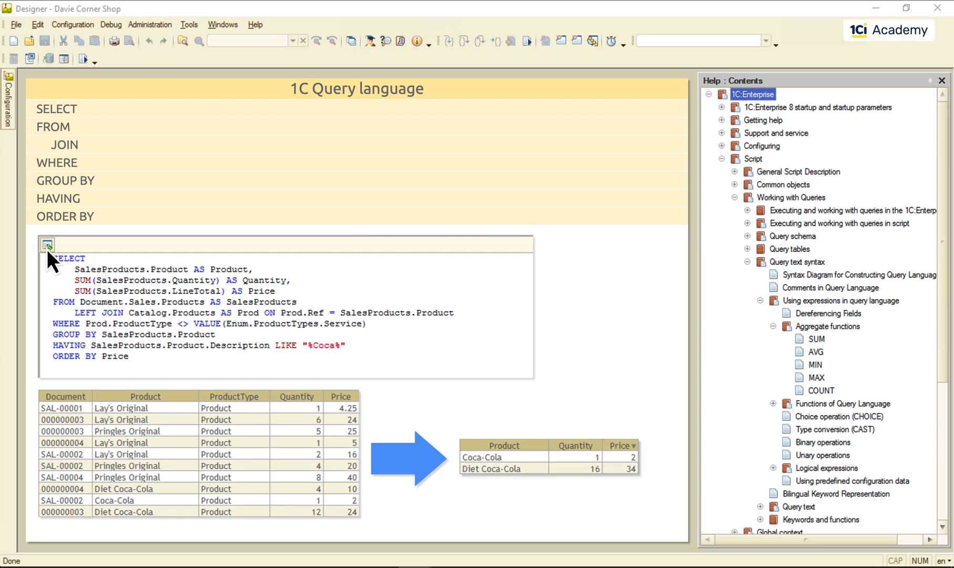